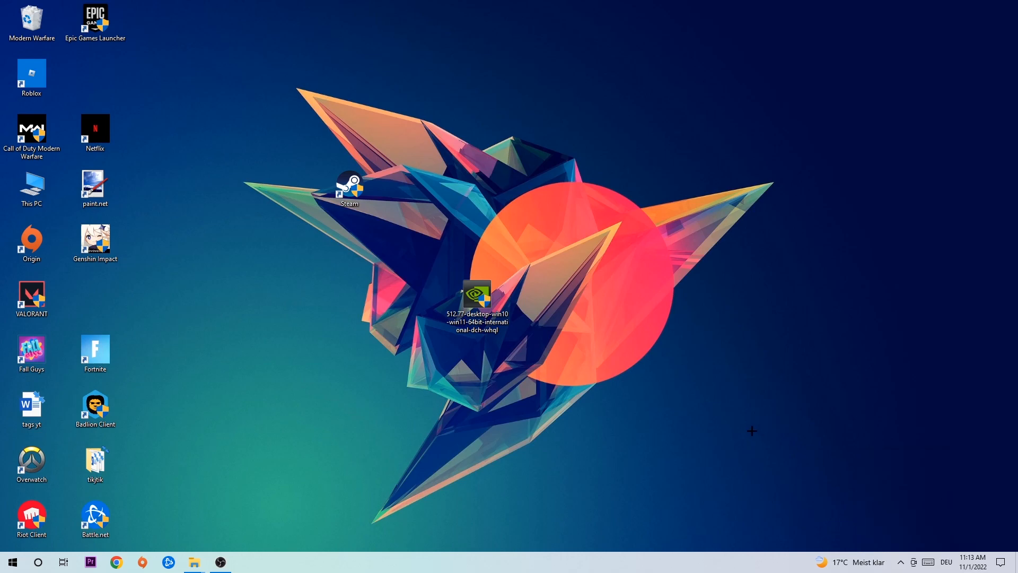
mouse_move(703, 413)
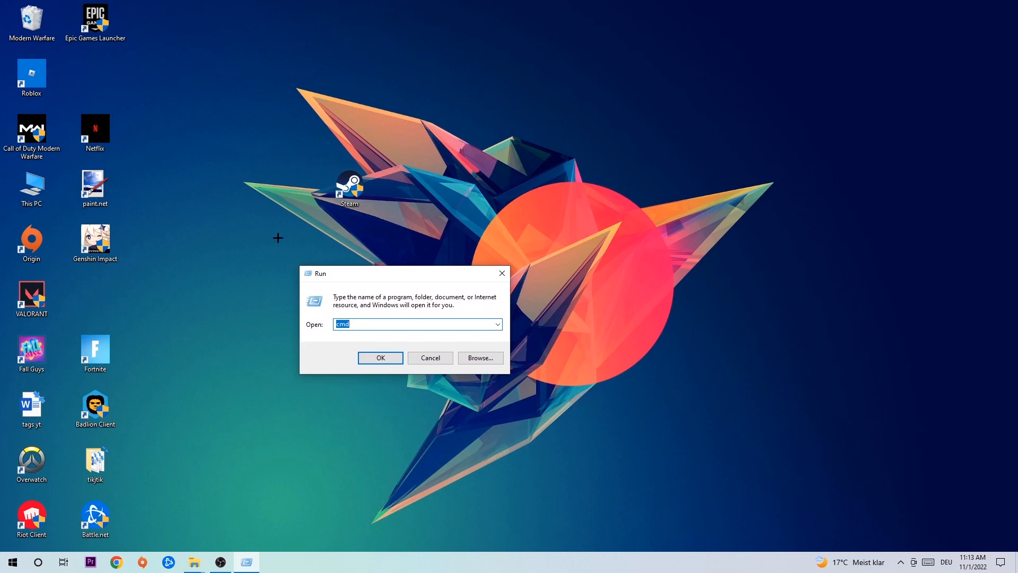
mouse_move(352, 316)
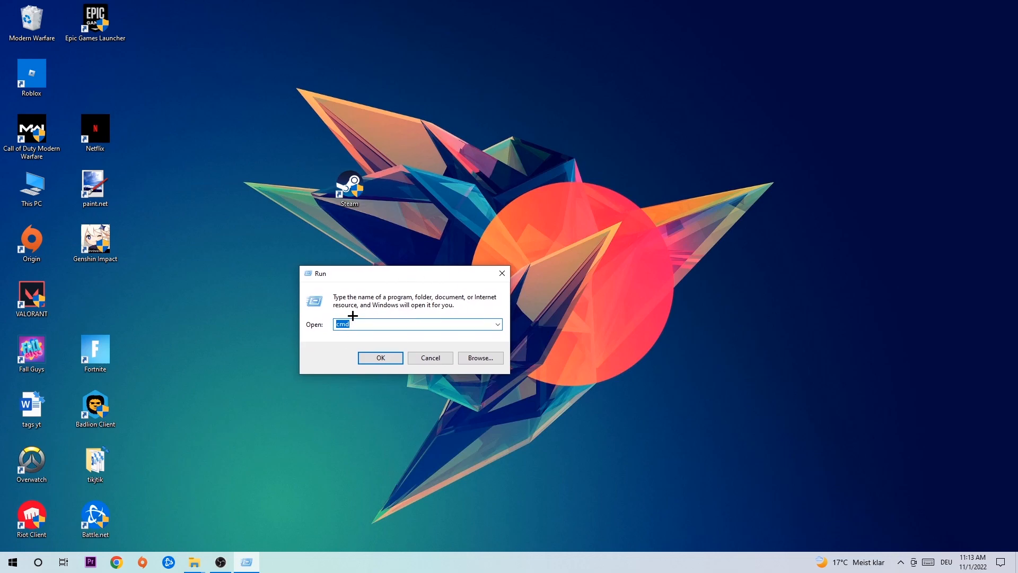
Step: Run cmd from the Run dialog to launch Command Prompt
click(379, 358)
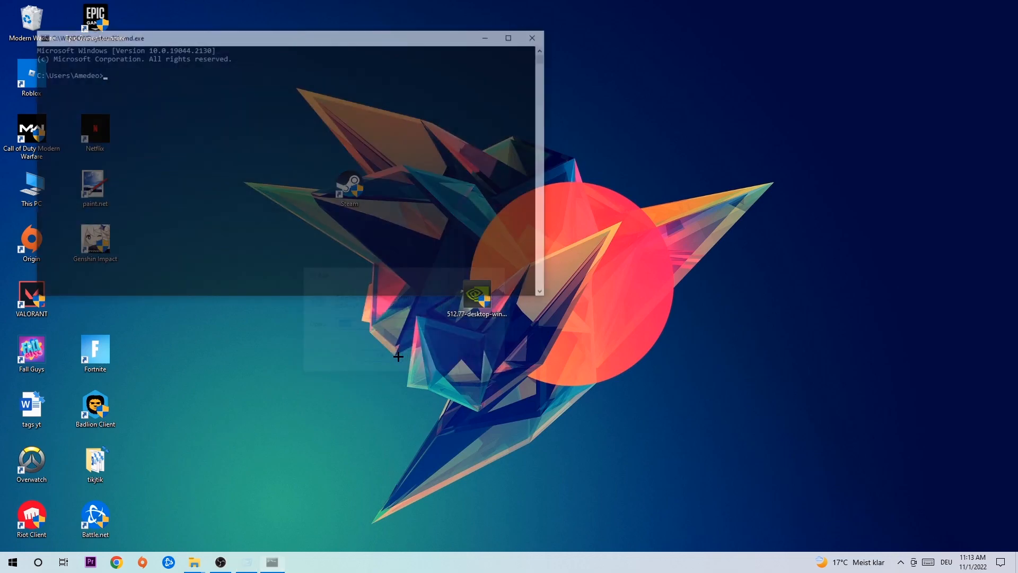
Step: Maximize Command Prompt and enter ipconfig /flushdns to clear the DNS cache
click(509, 37)
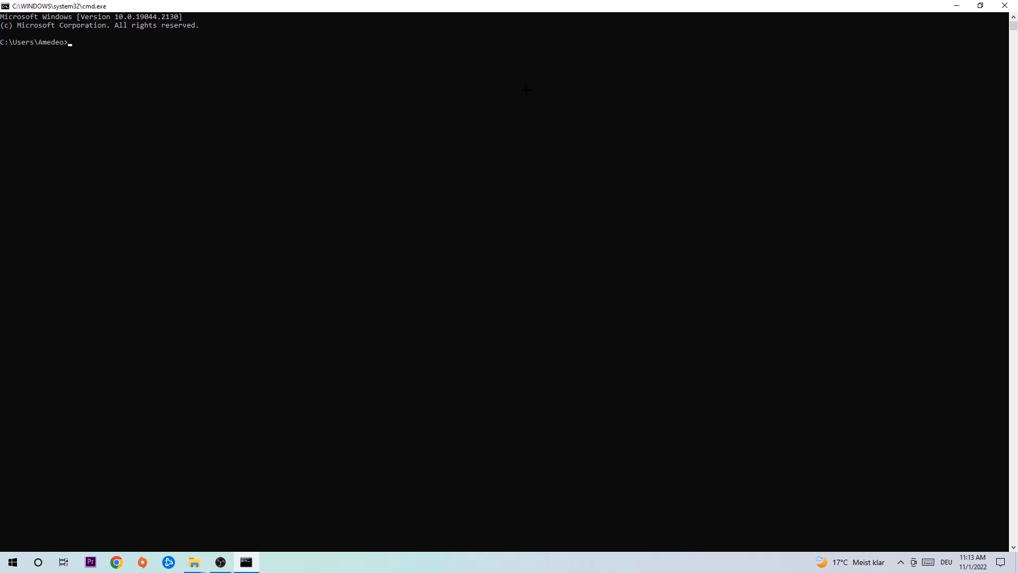
text(i)
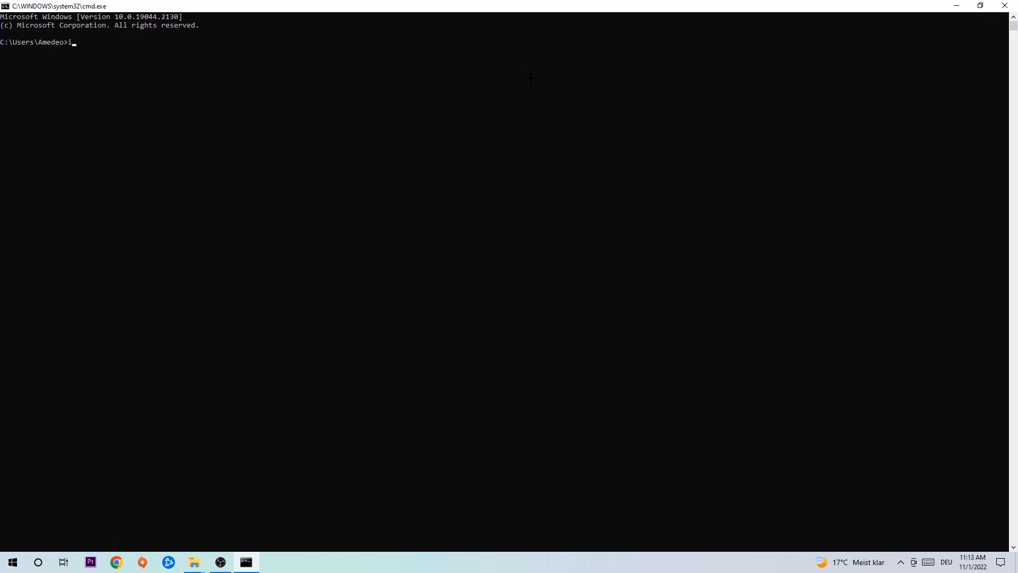
text(pconfig)
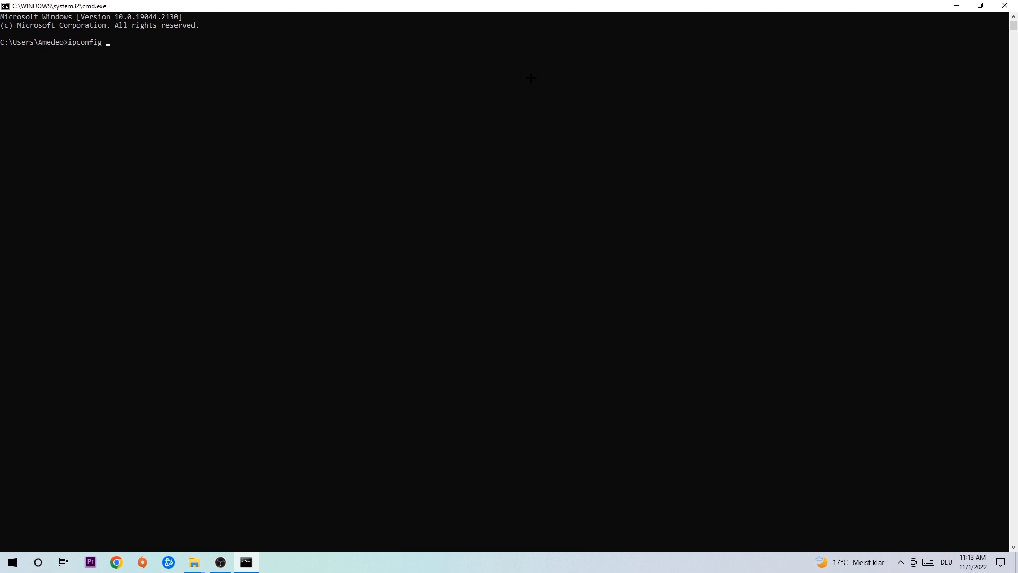
text(/f)
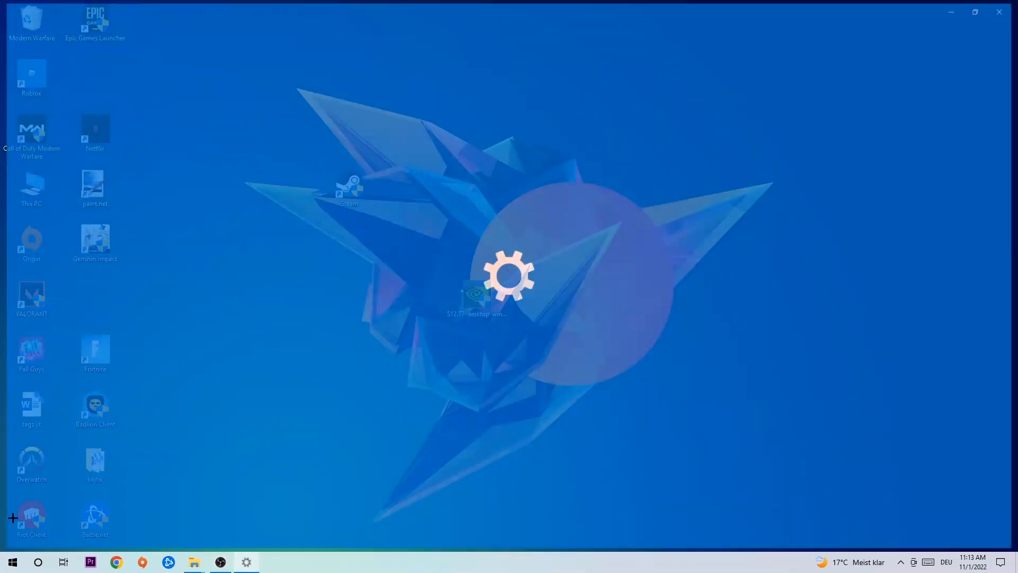
Step: Go to the Network & Internet status page in Settings
click(246, 561)
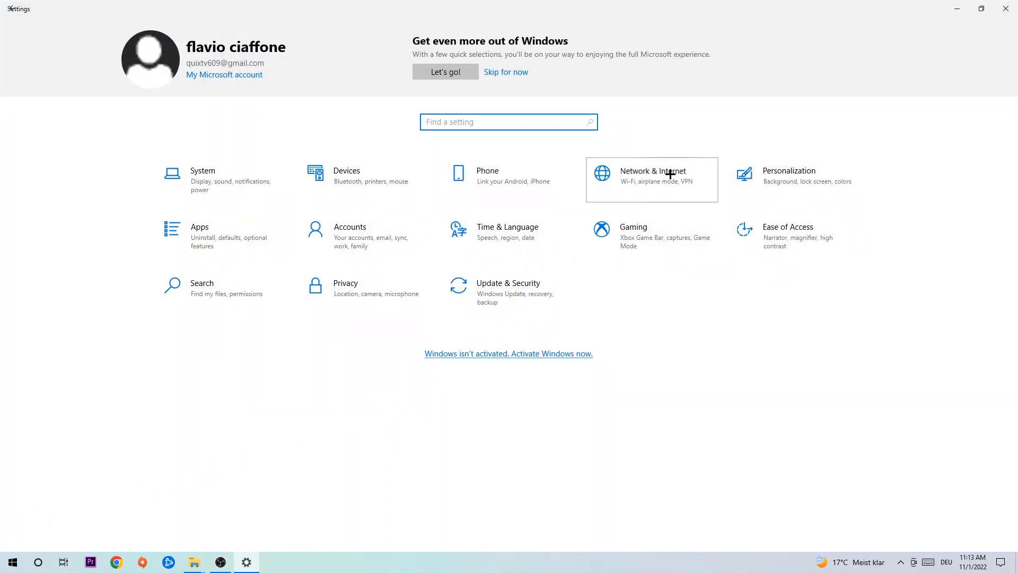
click(651, 176)
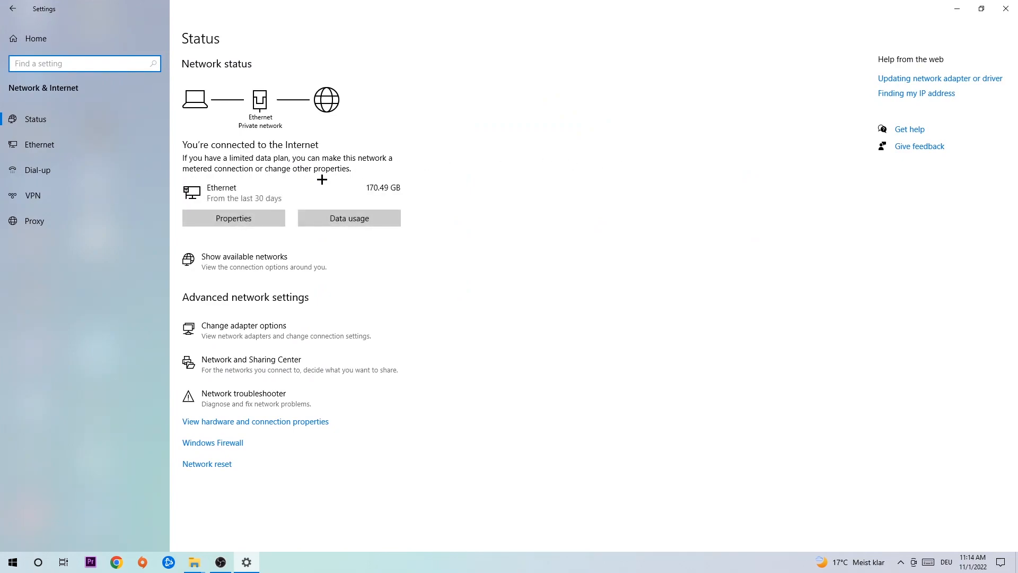
mouse_move(246, 398)
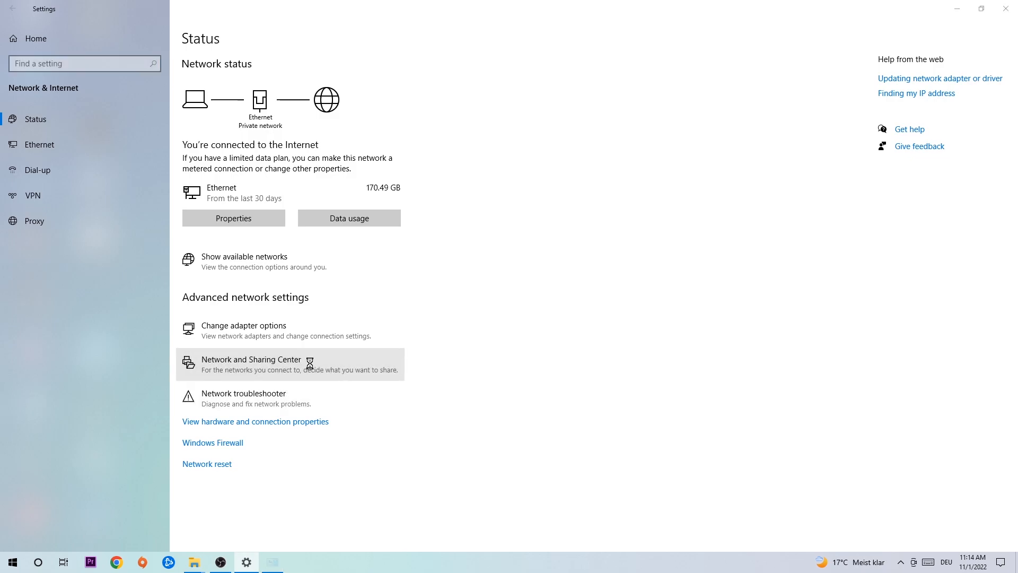
Step: Open Network and Sharing Center and show the Ethernet connection's Status dialog
click(251, 364)
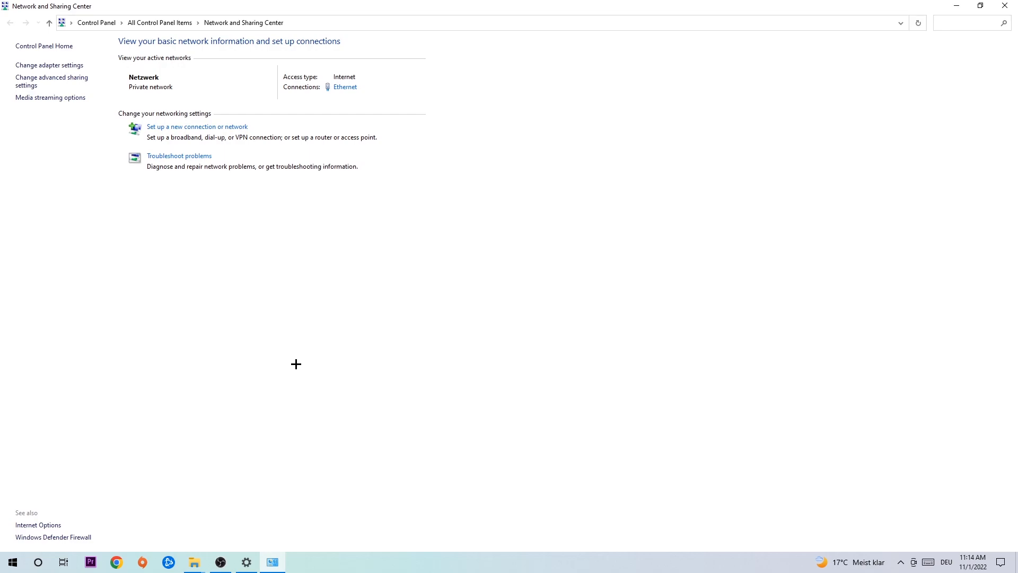
mouse_move(337, 95)
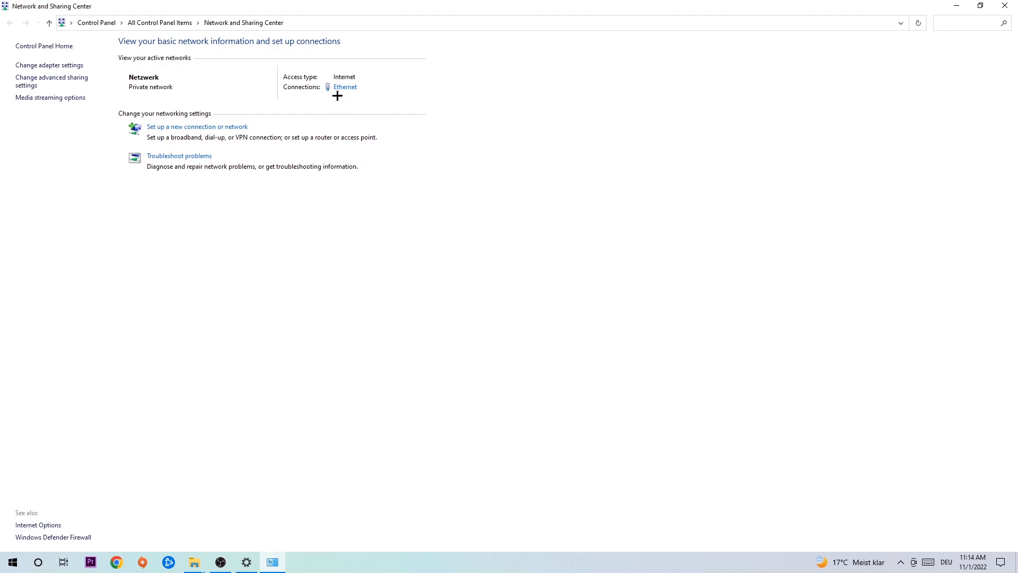
mouse_move(353, 79)
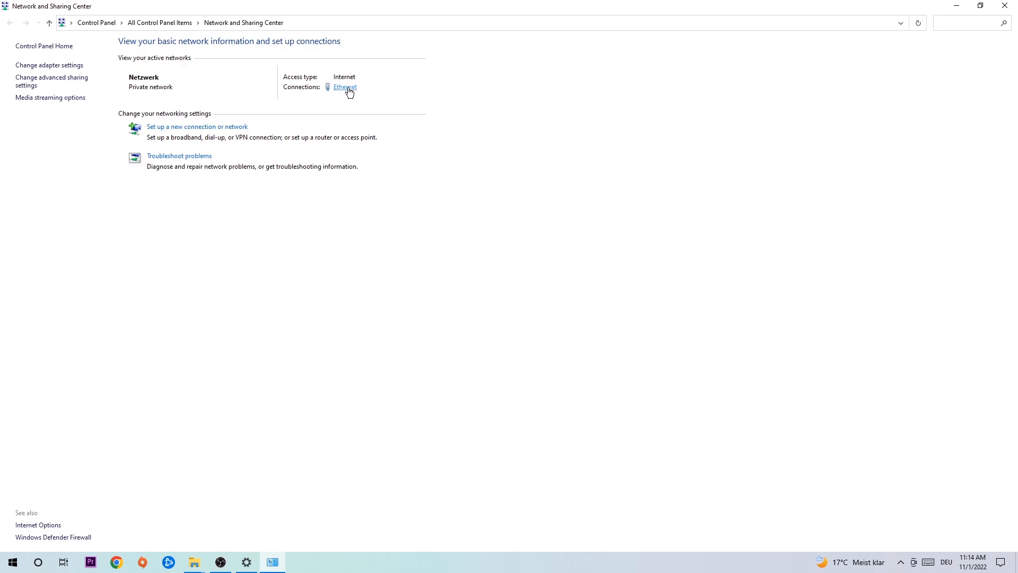
click(345, 87)
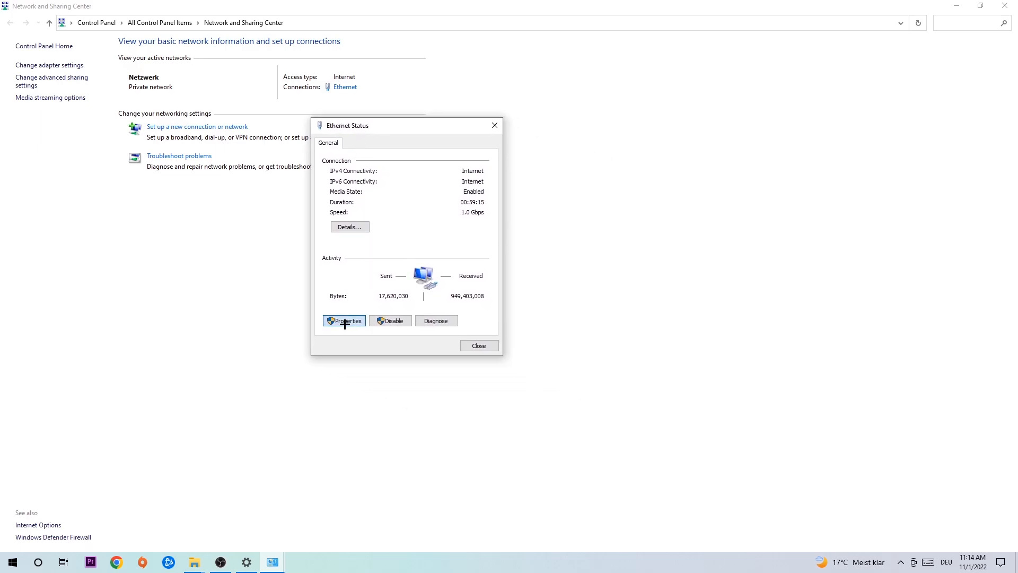
Step: Switch Ethernet IPv4 properties to manually specified DNS server addresses and confirm with OK
click(344, 320)
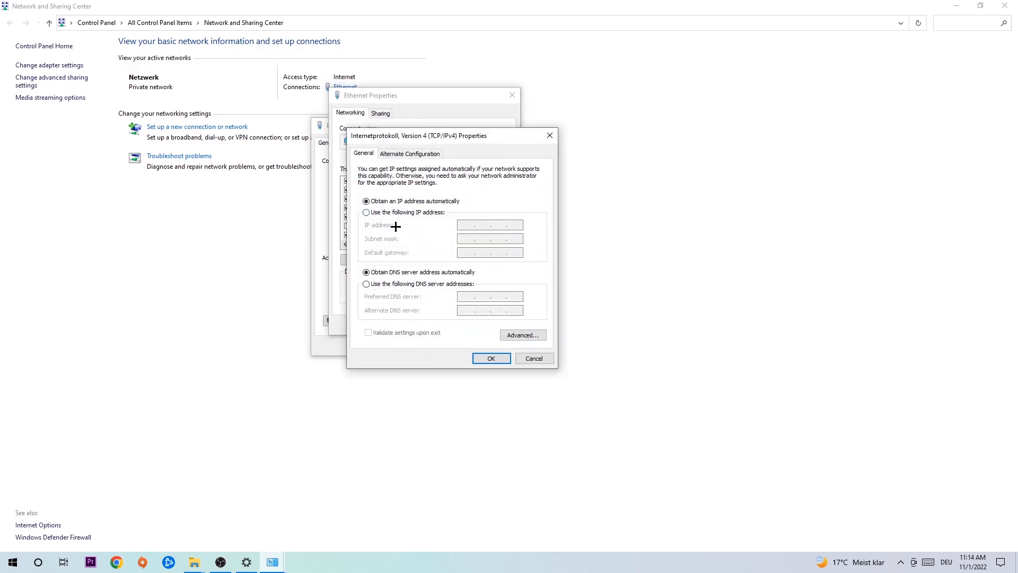
click(367, 284)
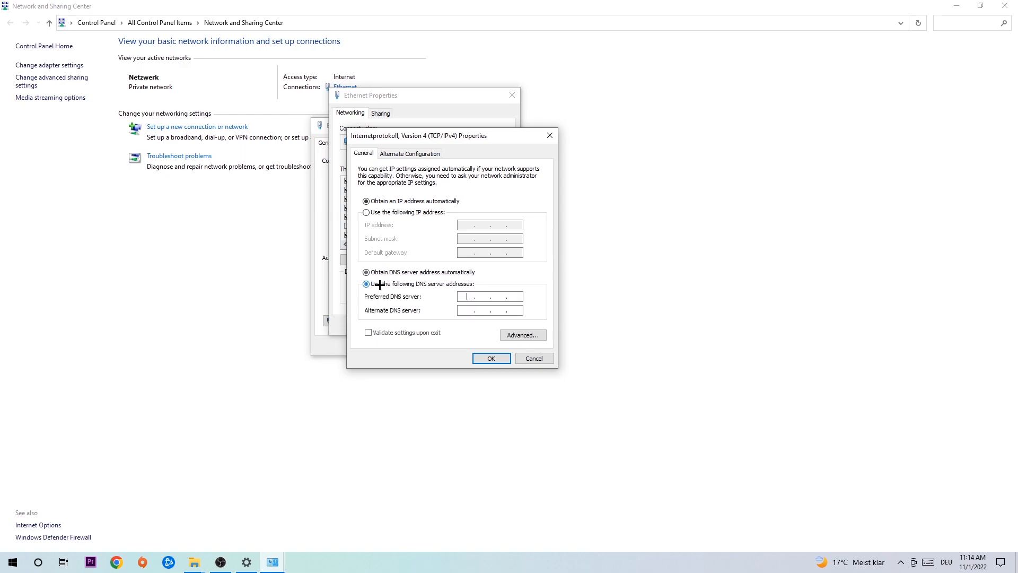
click(367, 284)
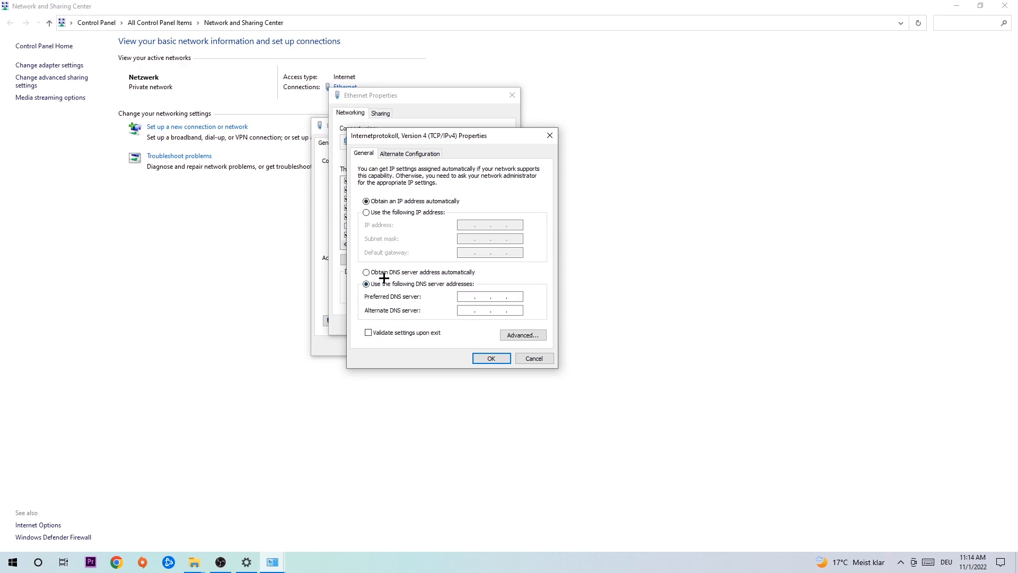
click(474, 296)
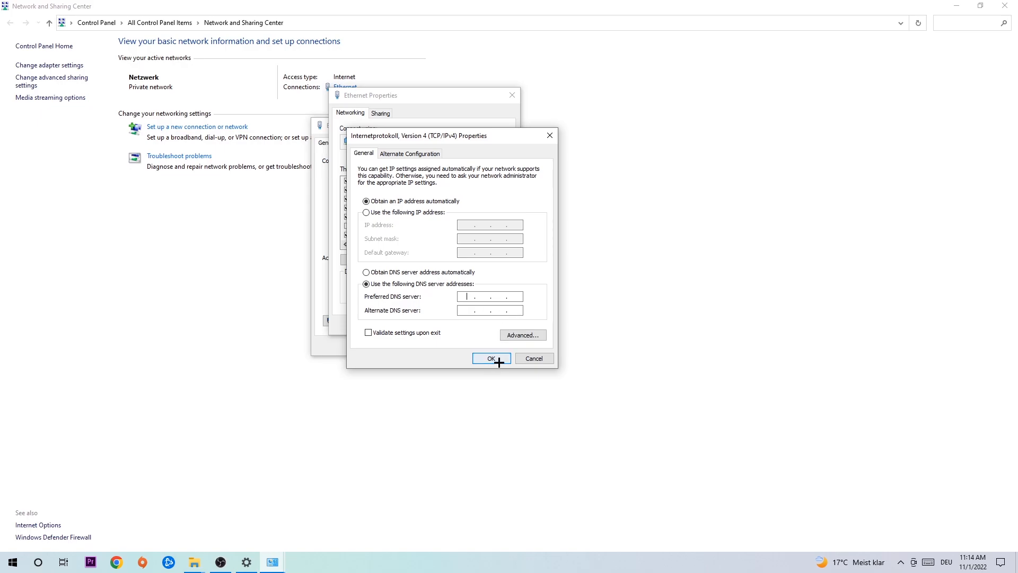
click(490, 358)
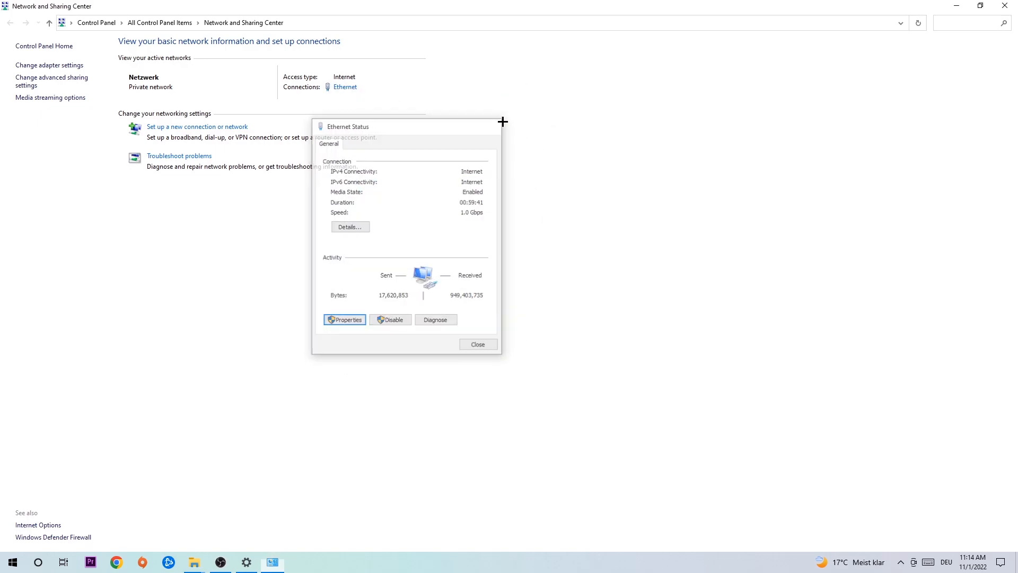